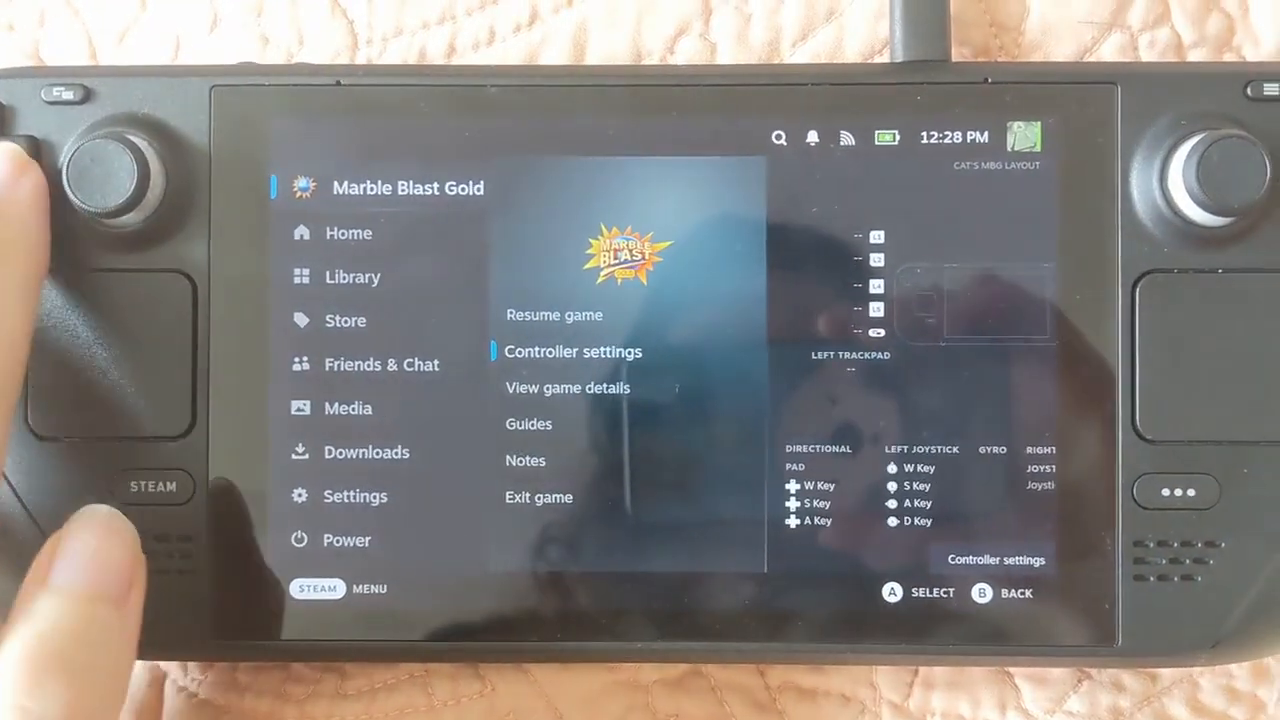
Review the Marble Blast Gold button mappings: A to Space, B to left click, menu to Escape.
{"action": "left_click", "coordinate": [572, 352]}
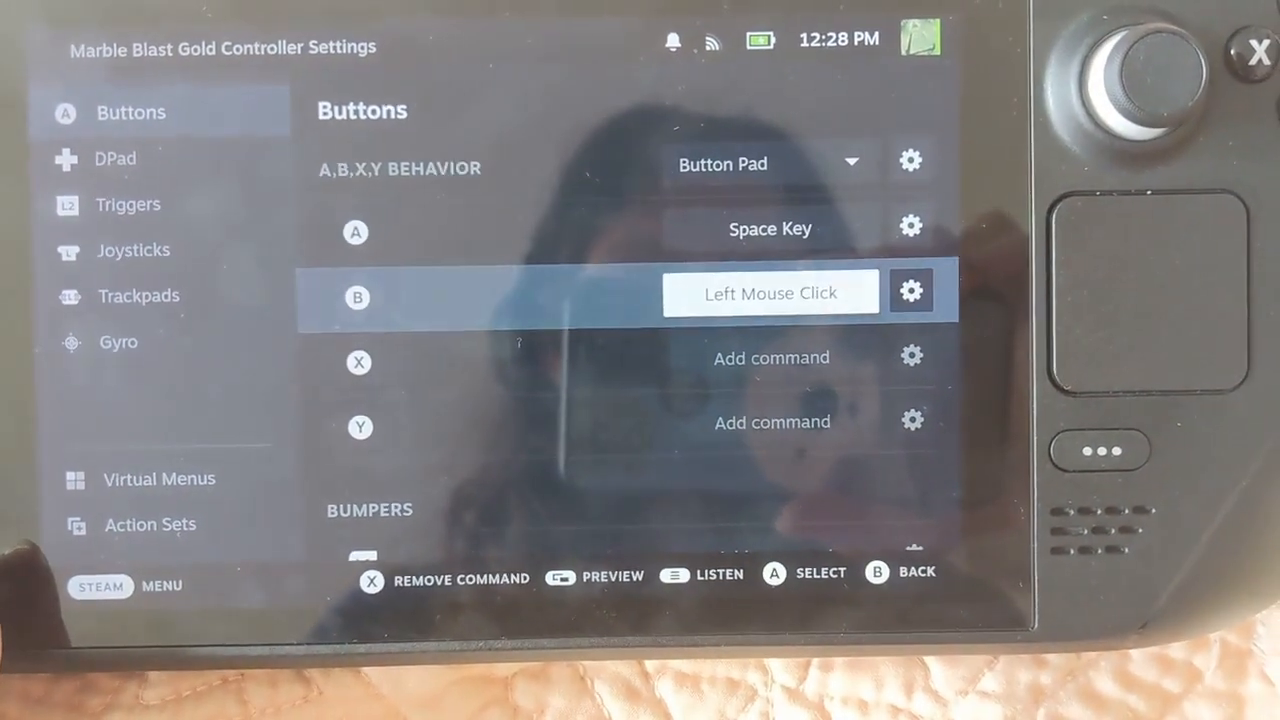
{"action": "scroll", "scroll_direction": "down", "scroll_amount": 3}
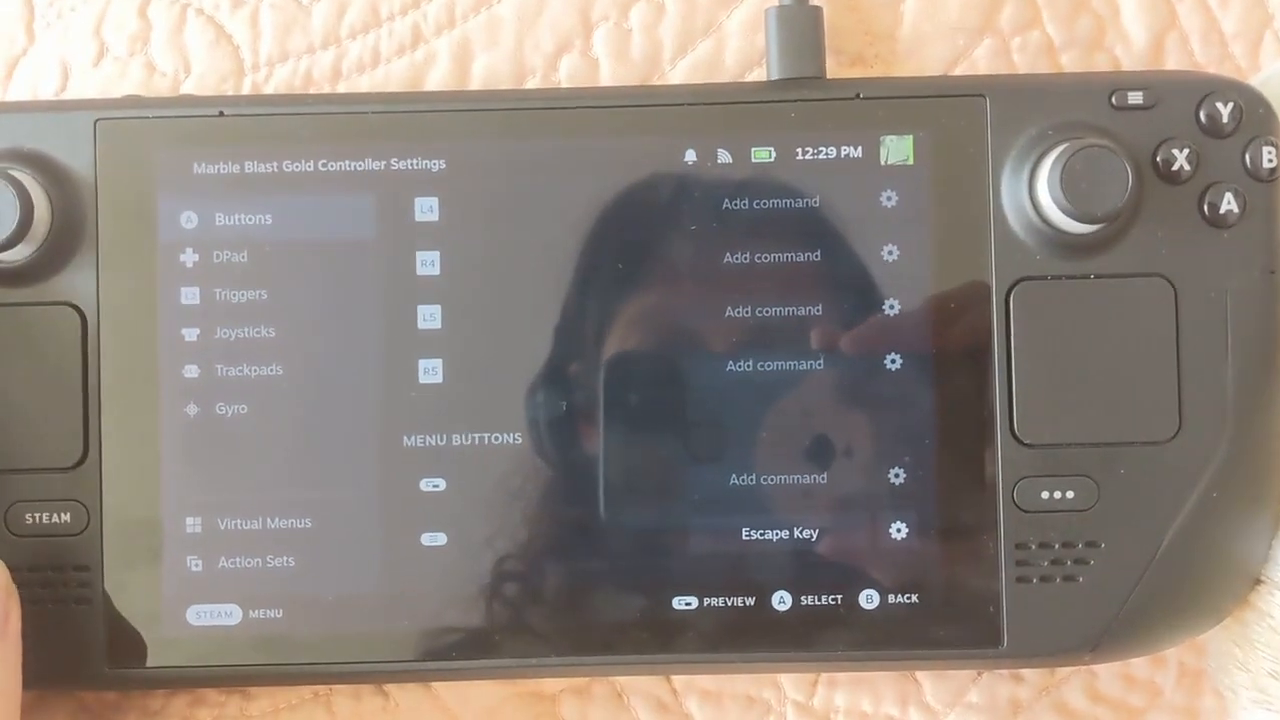
Review the DPad (W/S/A/D), Triggers (right trigger left click) and Joysticks (right stick mouse) mappings.
{"action": "left_click", "coordinate": [228, 256]}
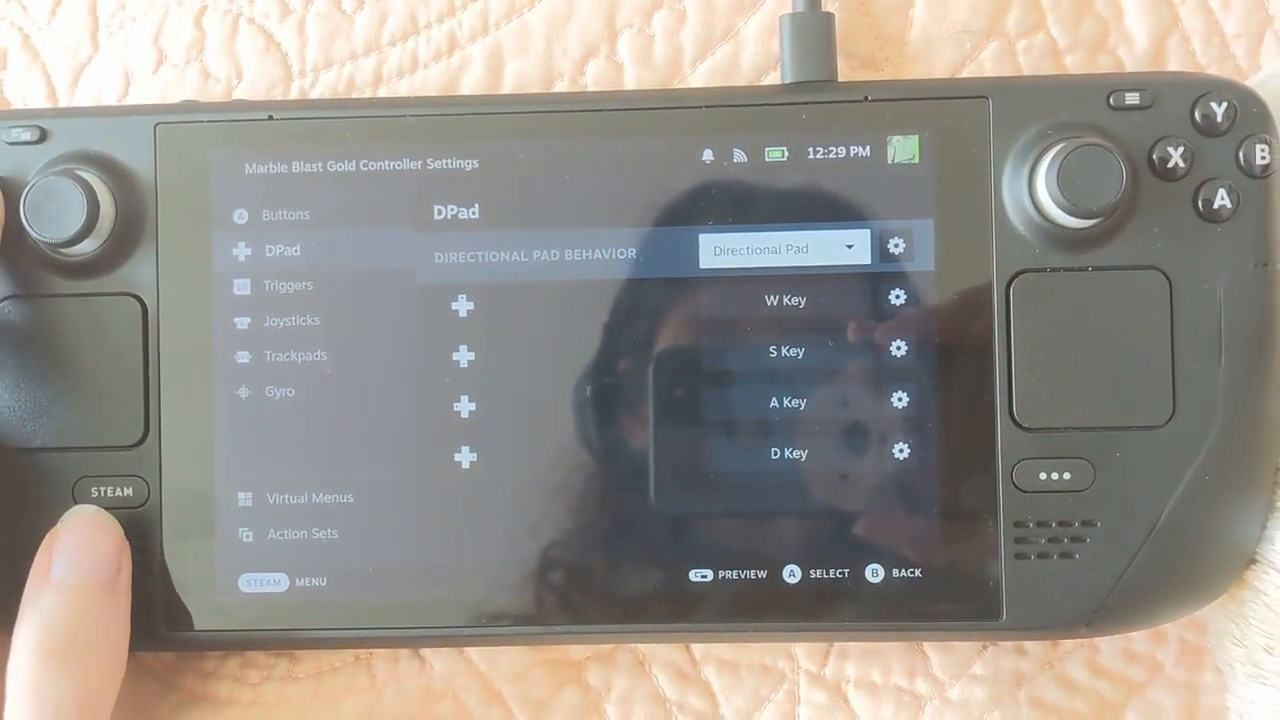
{"action": "left_click", "coordinate": [288, 284]}
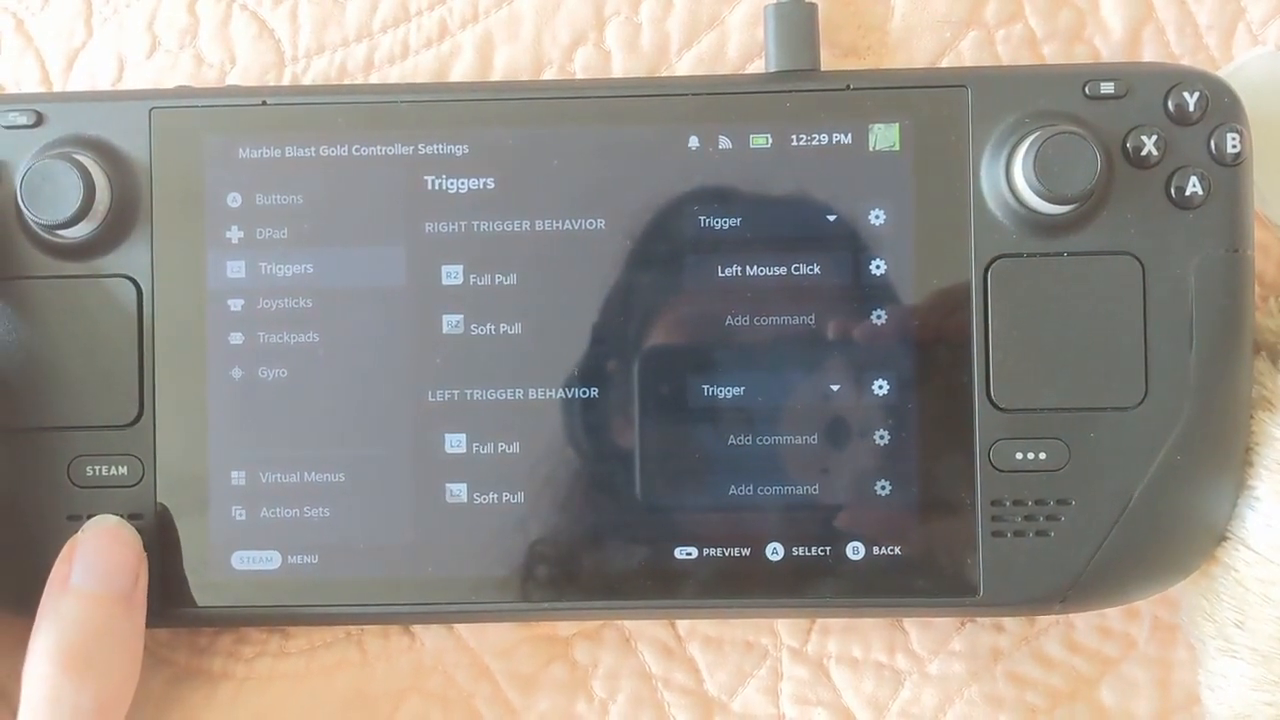
{"action": "left_click", "coordinate": [284, 302]}
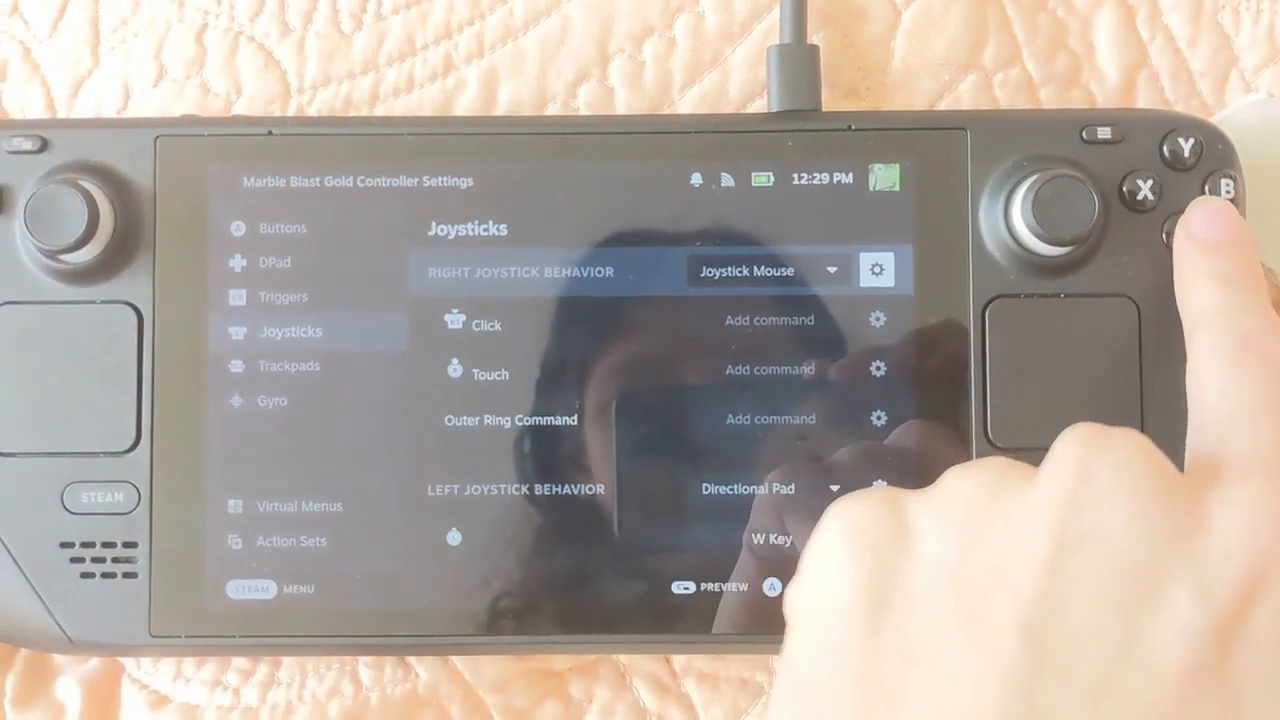
{"action": "left_click", "coordinate": [876, 272]}
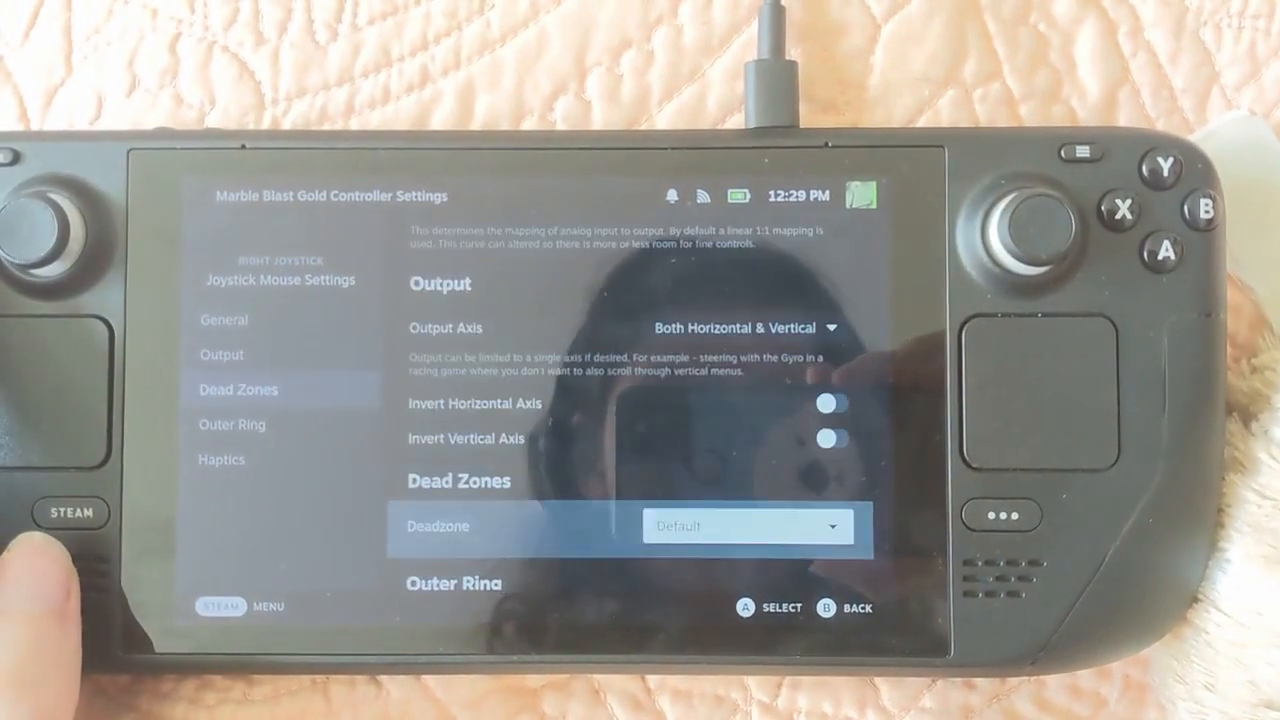
{"action": "scroll", "scroll_direction": "down", "scroll_amount": 3}
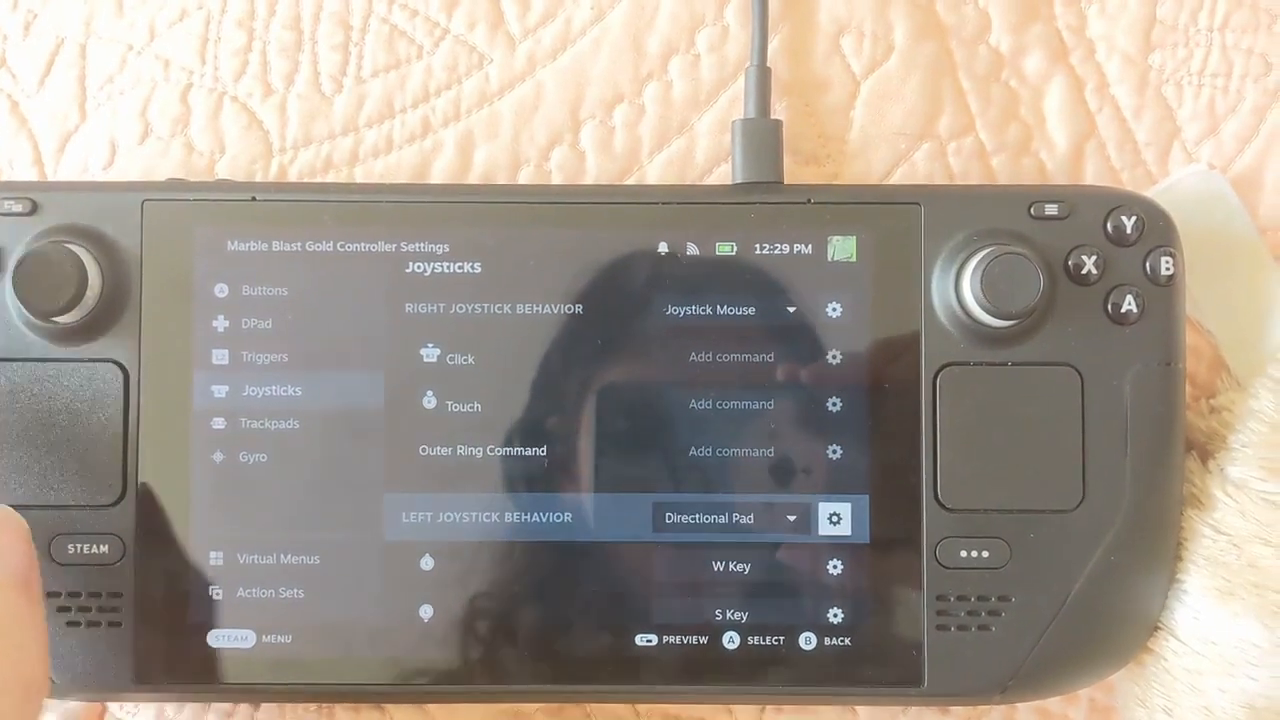
{"action": "scroll", "scroll_direction": "down", "scroll_amount": 3}
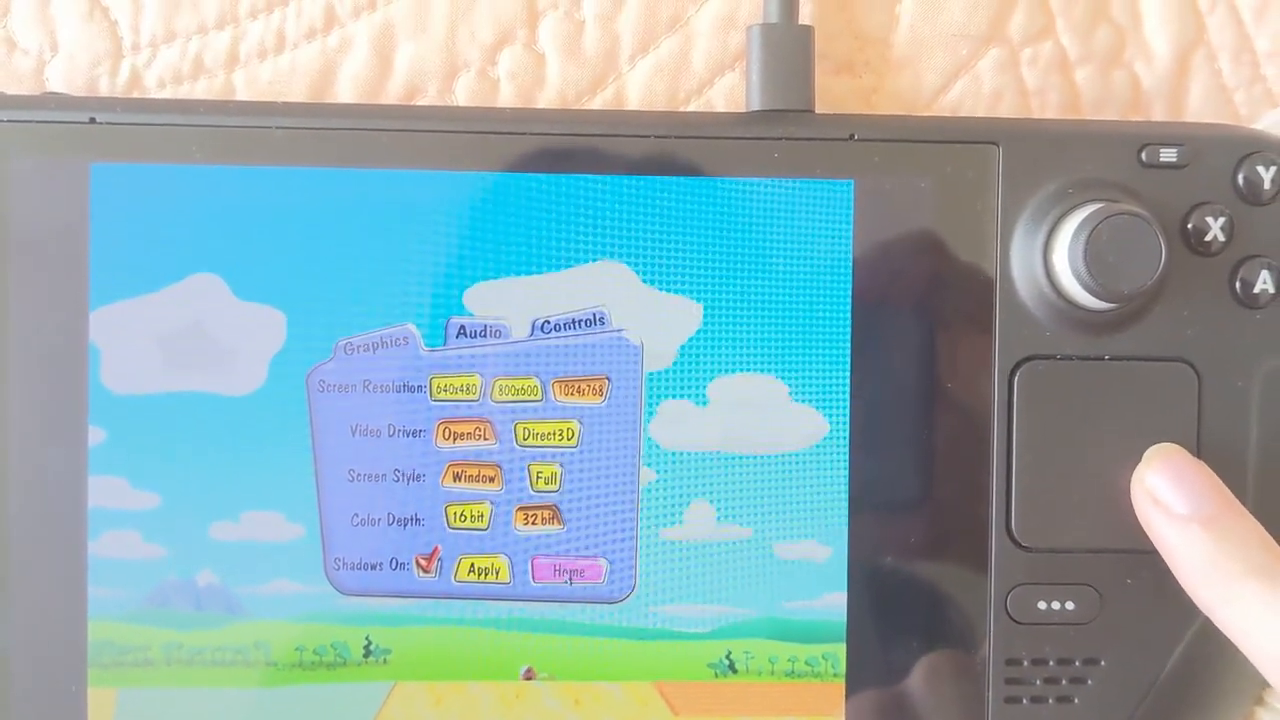
Return from the Options screen to the Marble Blast Gold home menu via Home.
{"action": "left_click", "coordinate": [568, 570]}
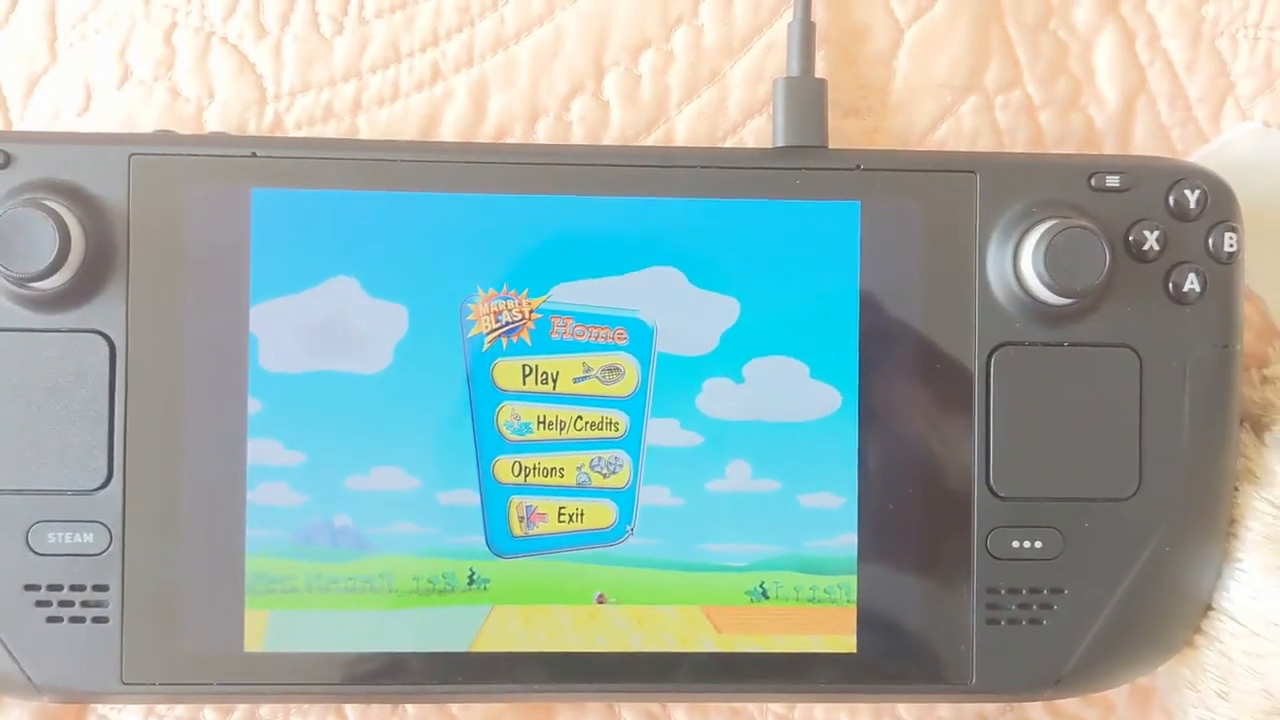